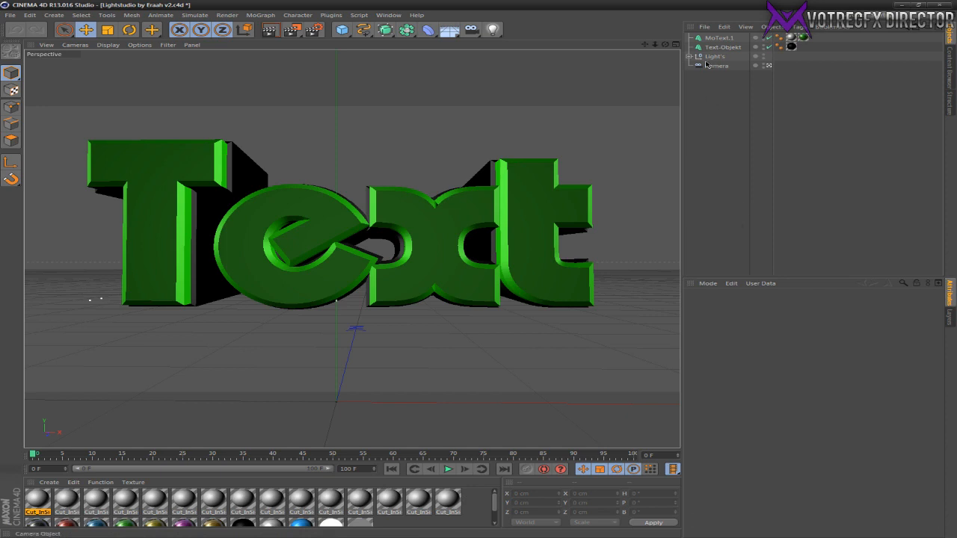
# Inspect the MoText and Text-Object entries and their green material in the Object Manager
pyautogui.click(723, 46)
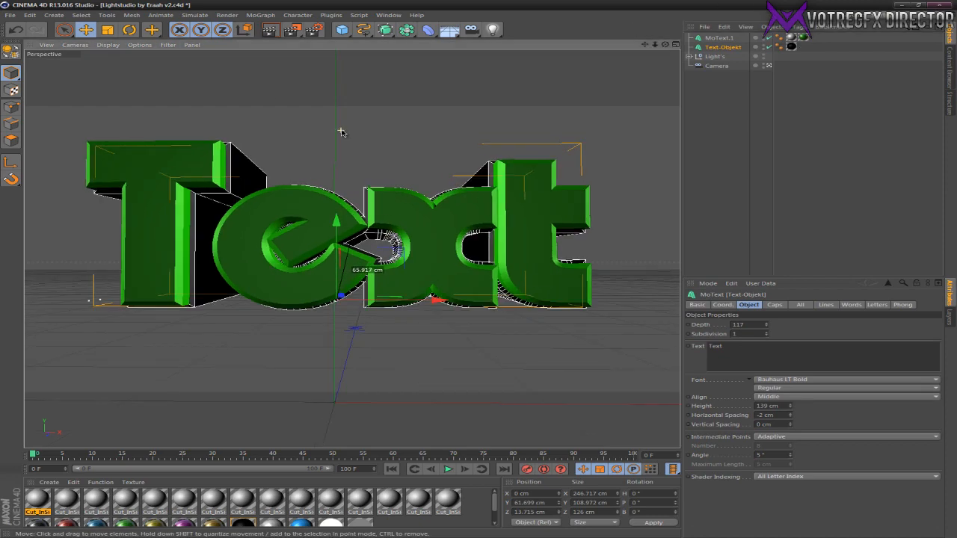
pyautogui.click(721, 38)
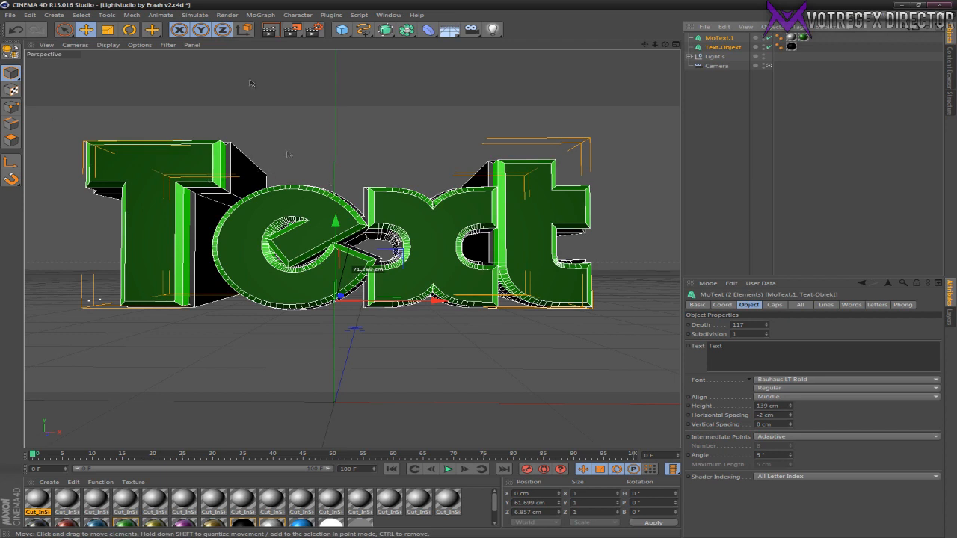
pyautogui.moveTo(206, 158)
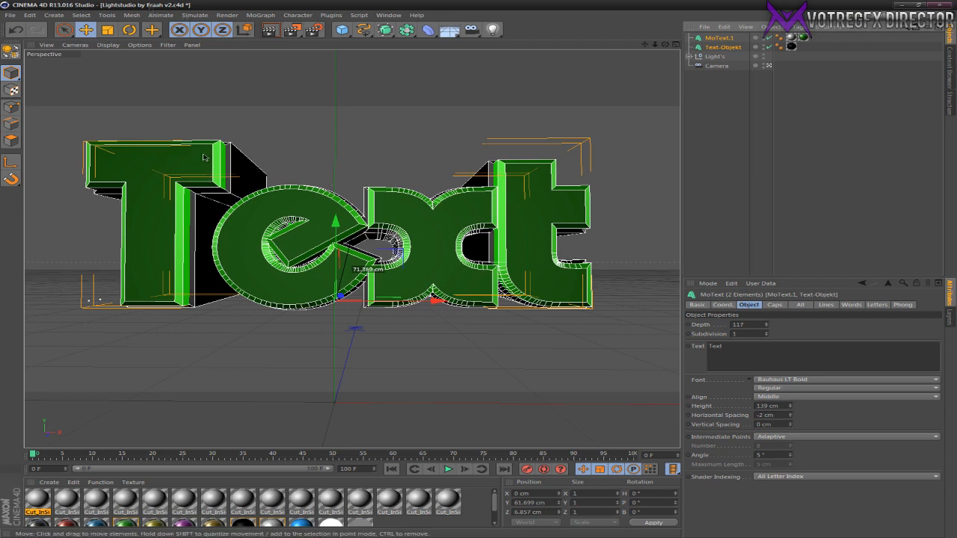
pyautogui.moveTo(245, 206)
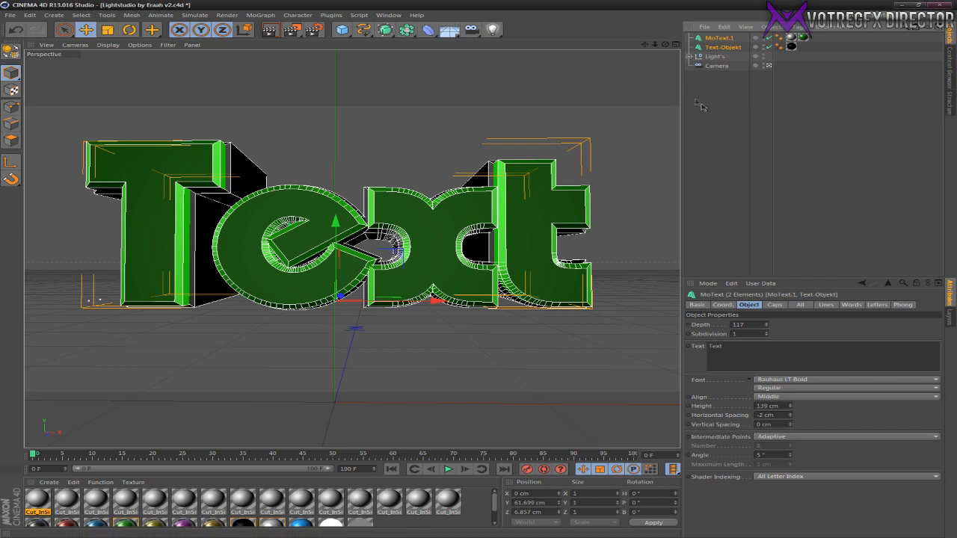
pyautogui.moveTo(606, 242)
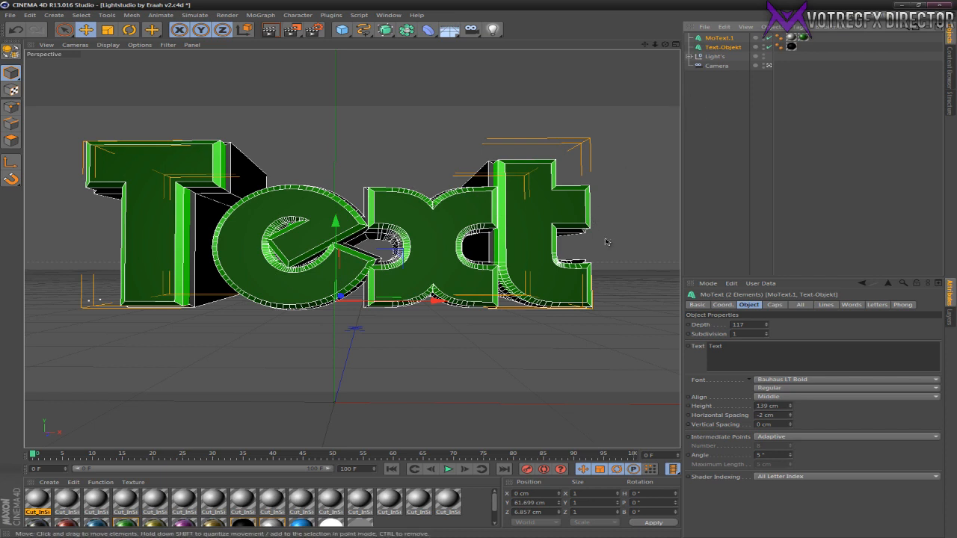
pyautogui.moveTo(742, 224)
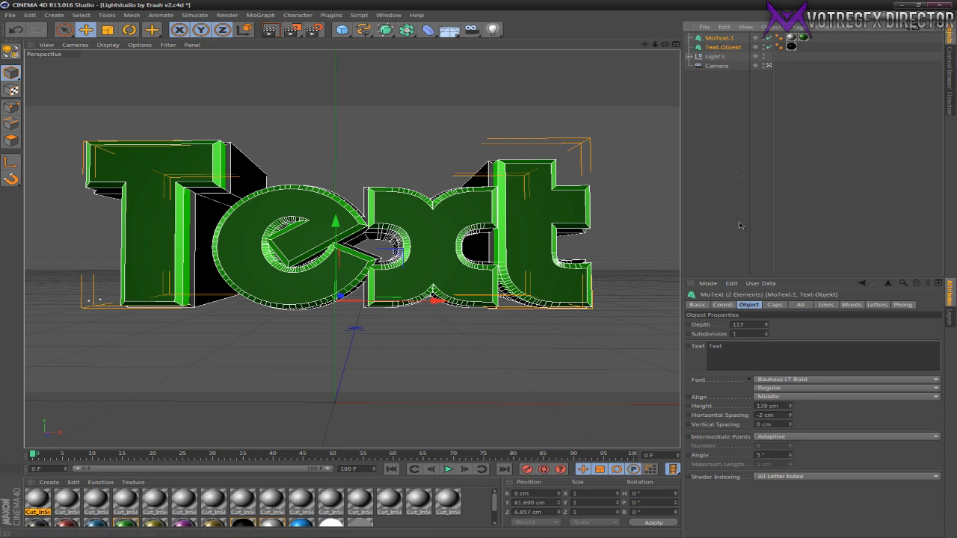
pyautogui.click(724, 46)
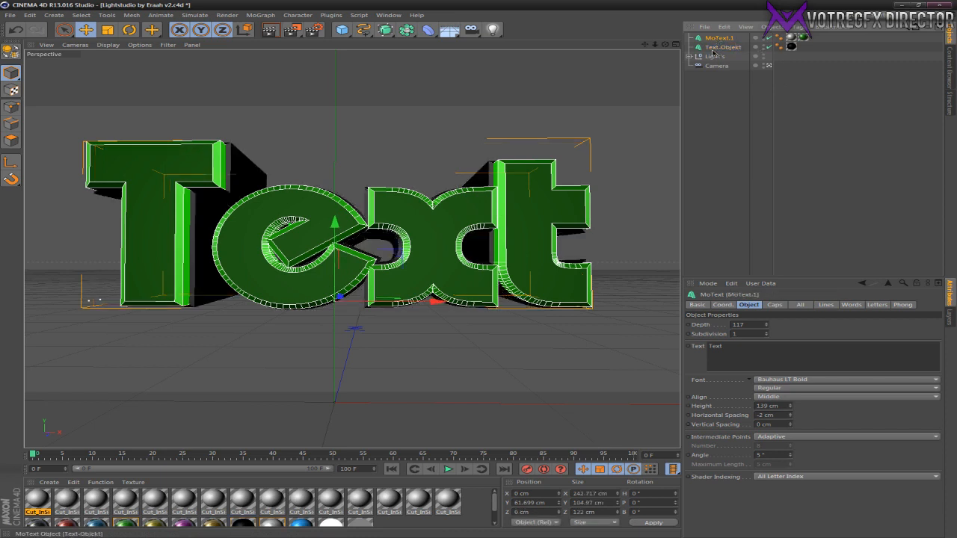
pyautogui.click(721, 37)
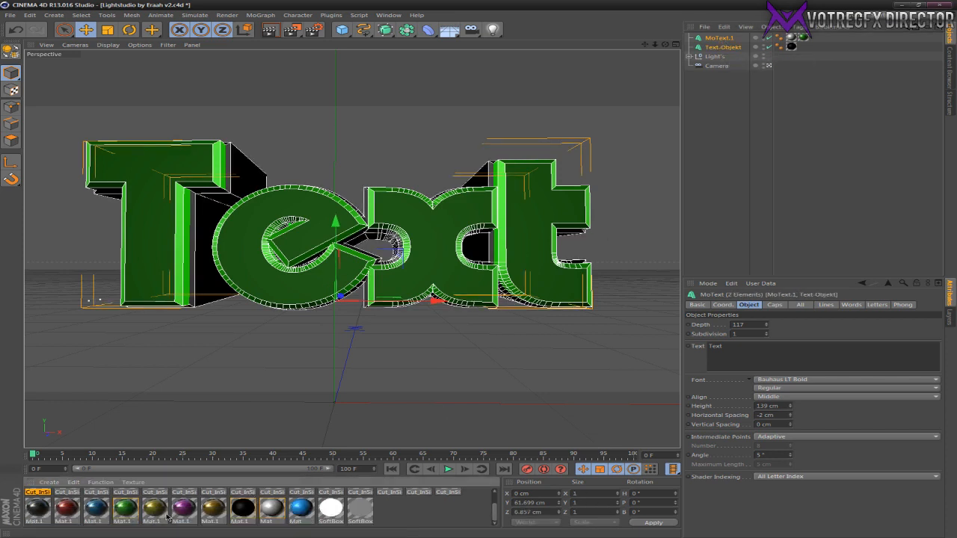
pyautogui.click(802, 38)
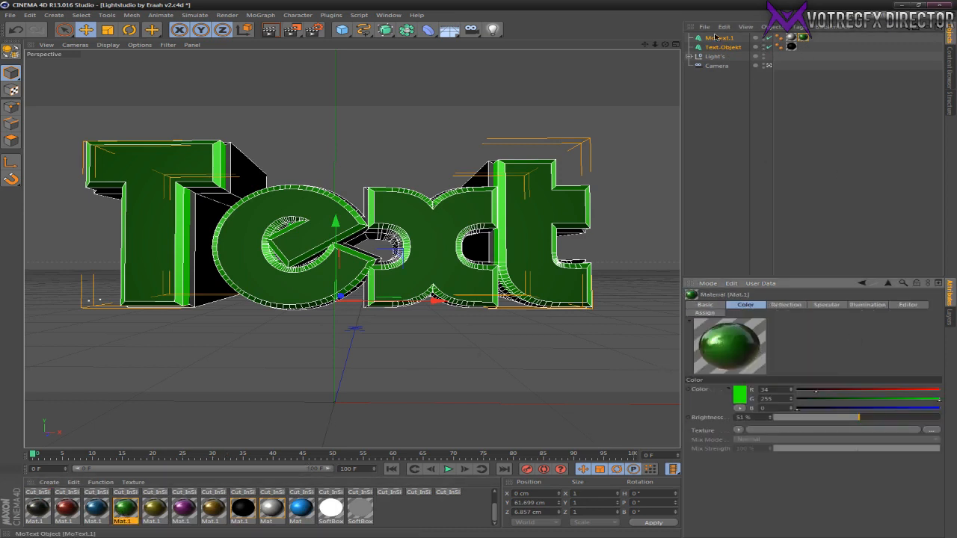
pyautogui.click(721, 37)
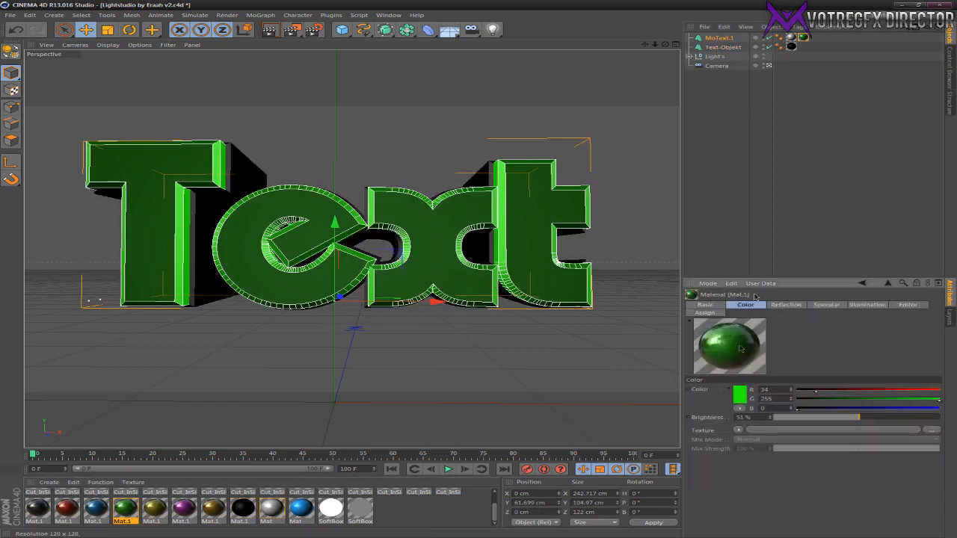
pyautogui.click(720, 37)
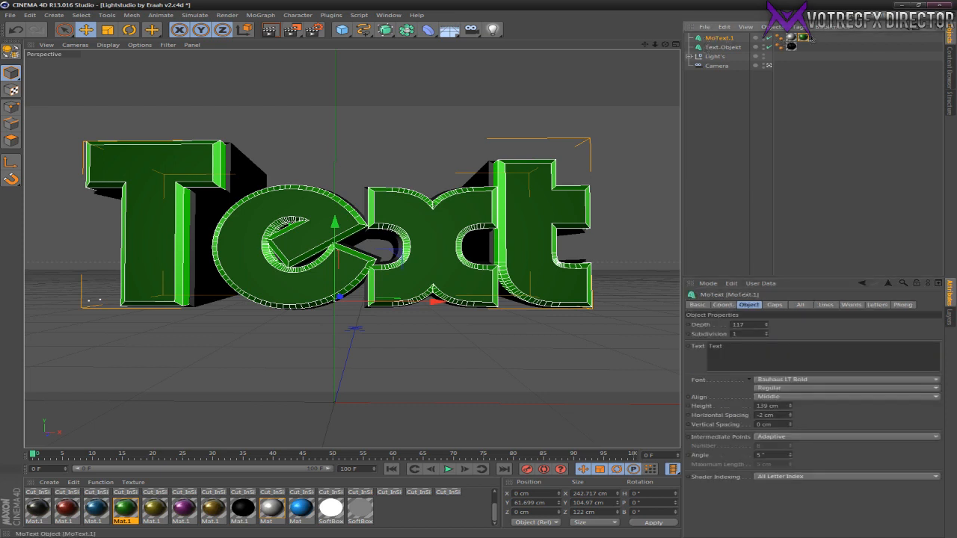
pyautogui.click(801, 37)
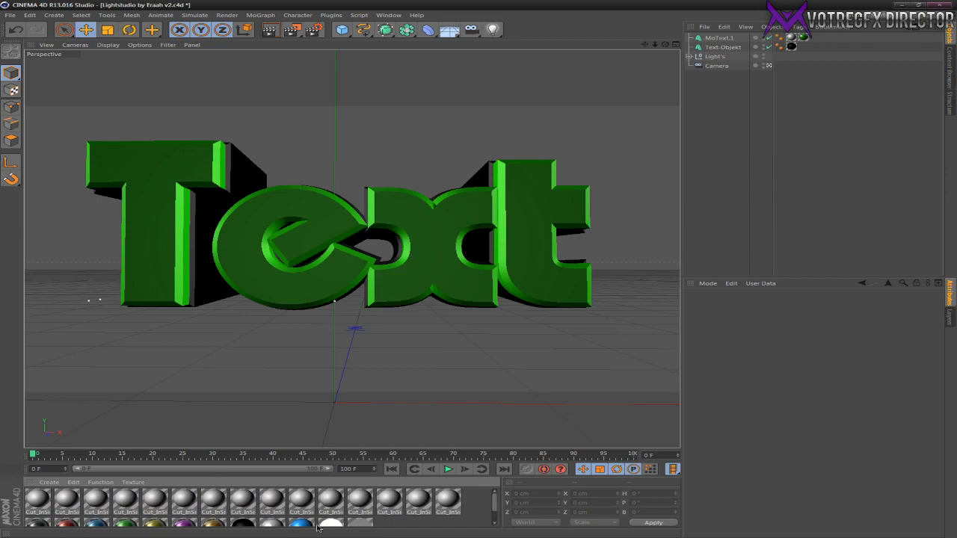
# Show the Text-Object's green Texture tag properties with UVW mapping
pyautogui.click(724, 46)
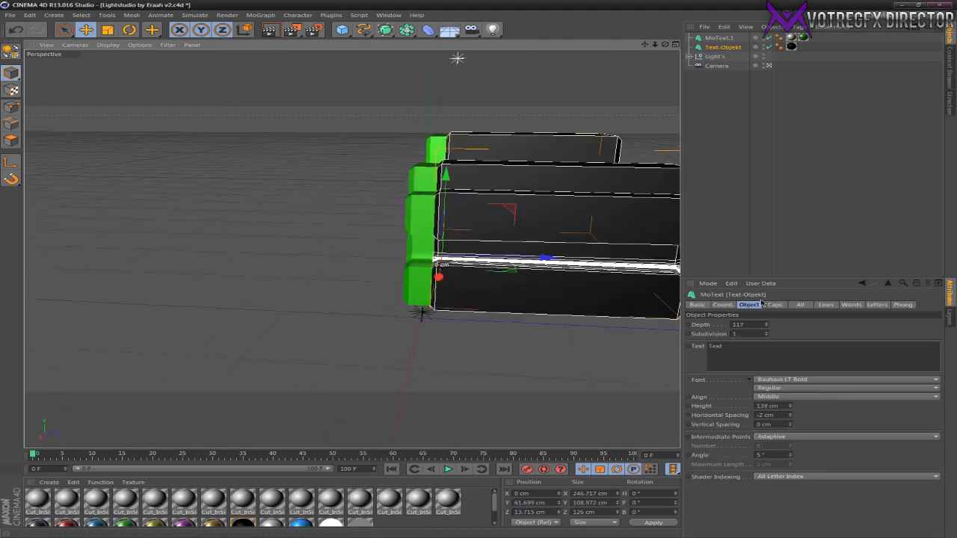
pyautogui.click(775, 305)
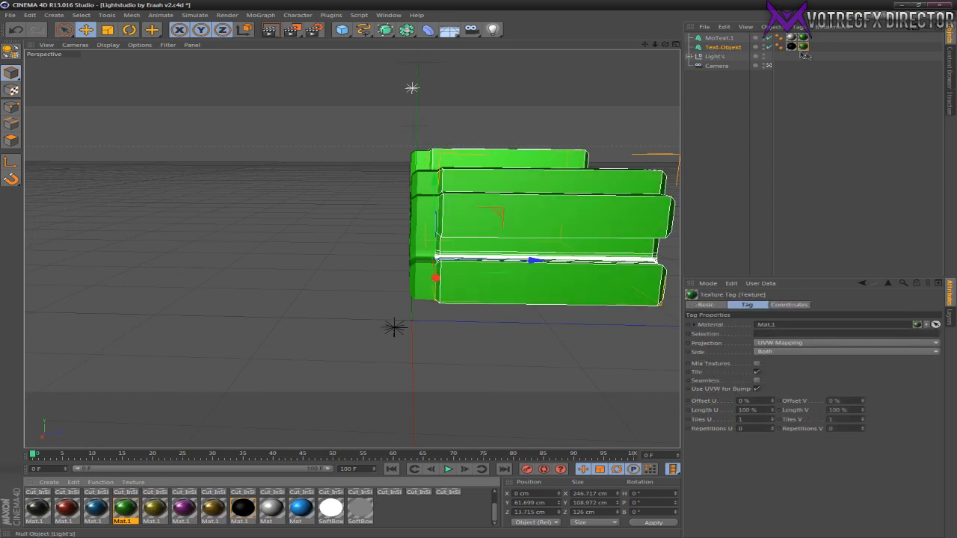
pyautogui.click(798, 46)
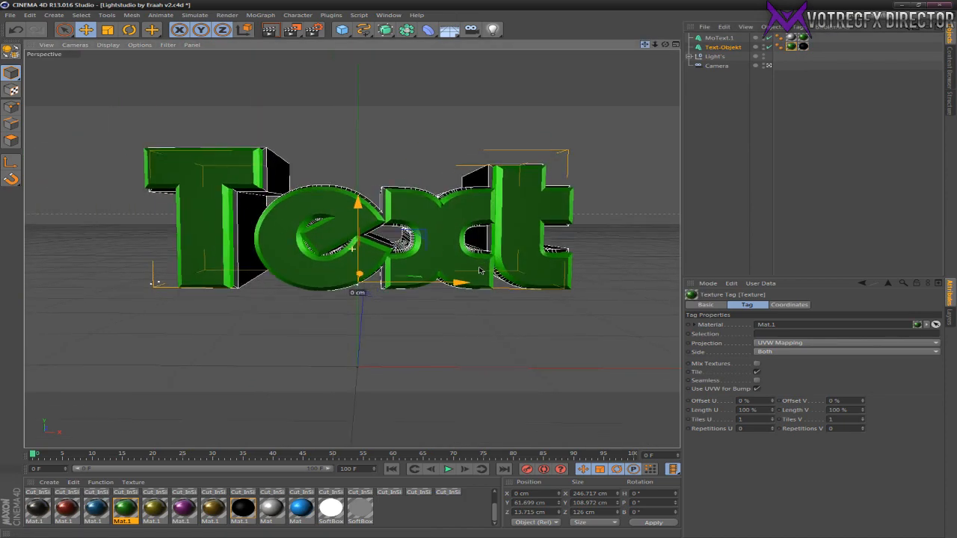
# Launch the Thrausi fracture plugin from the Plugins menu with MoText and Text-Object selected
pyautogui.click(721, 37)
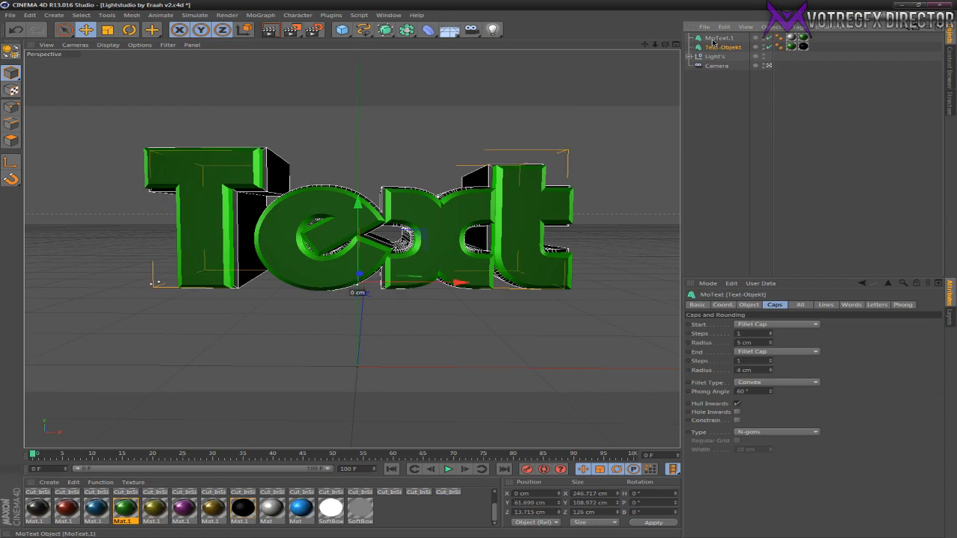
pyautogui.moveTo(709, 55)
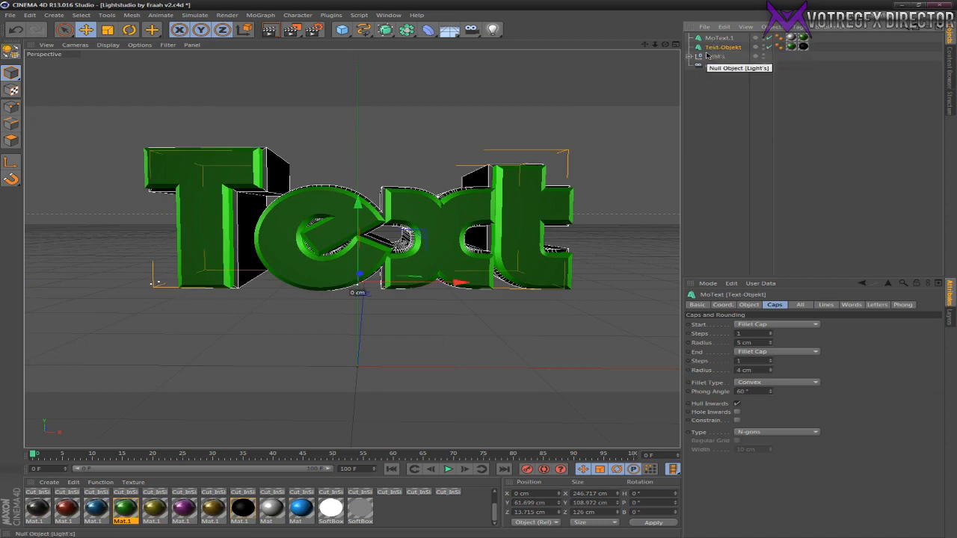
pyautogui.click(719, 39)
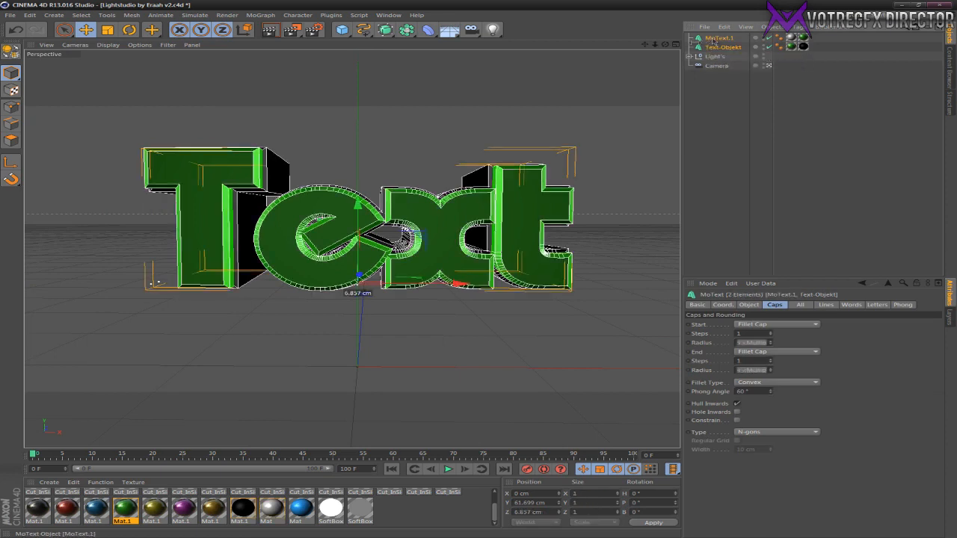
pyautogui.click(332, 15)
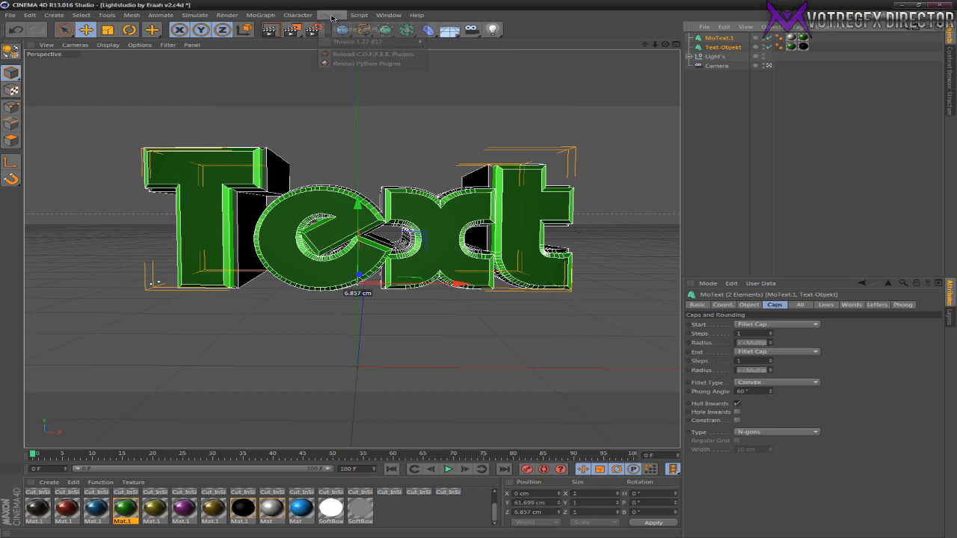
pyautogui.click(355, 42)
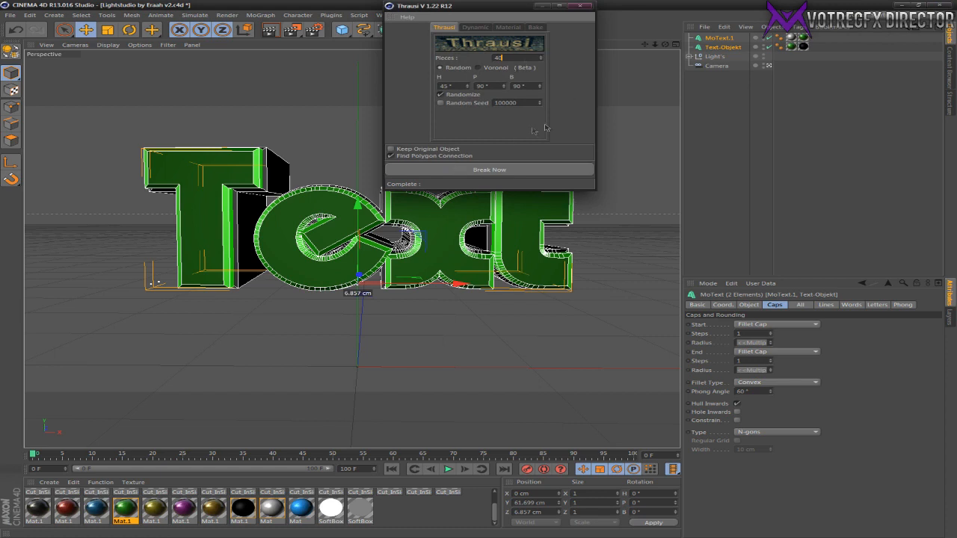
# Run Break Now in Thrausi so the green text becomes a Fracture group of pieces
pyautogui.click(489, 169)
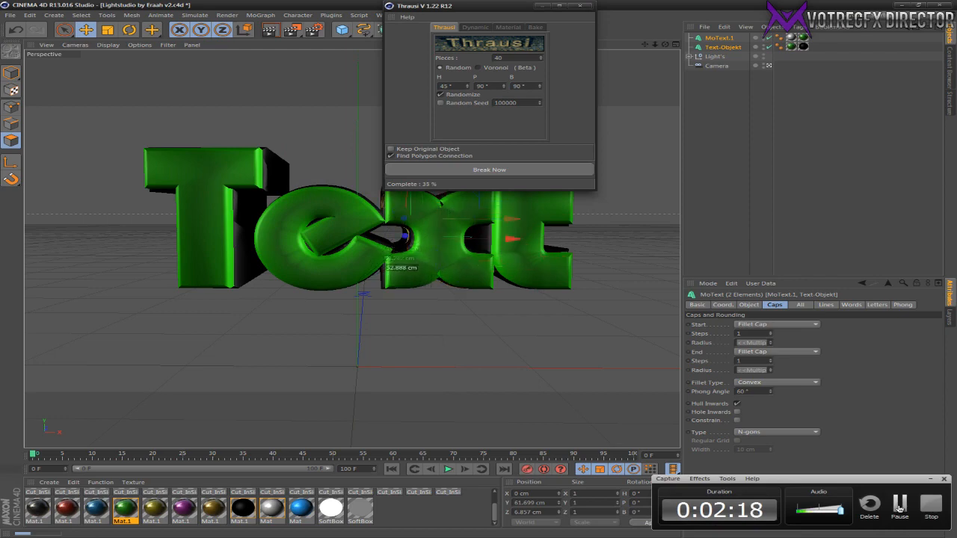
pyautogui.click(489, 169)
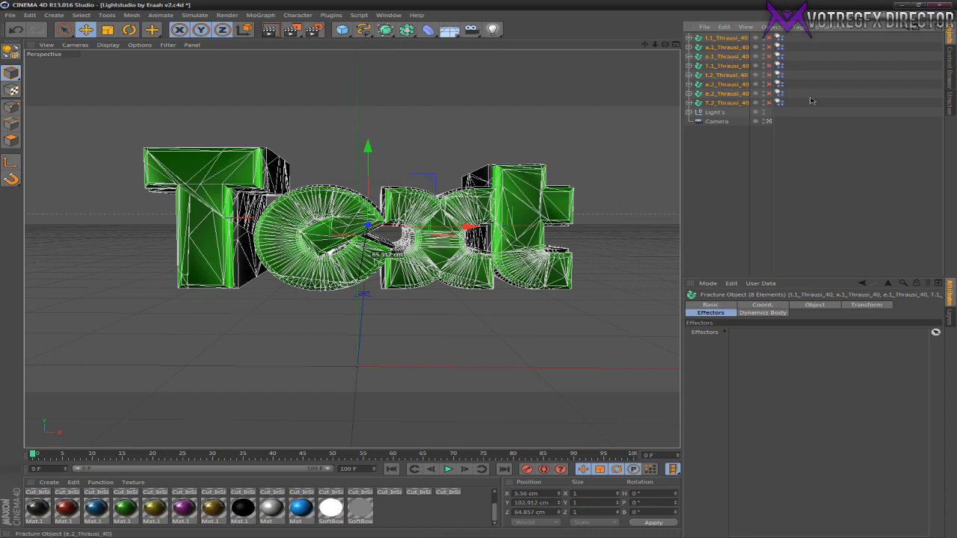
pyautogui.click(726, 84)
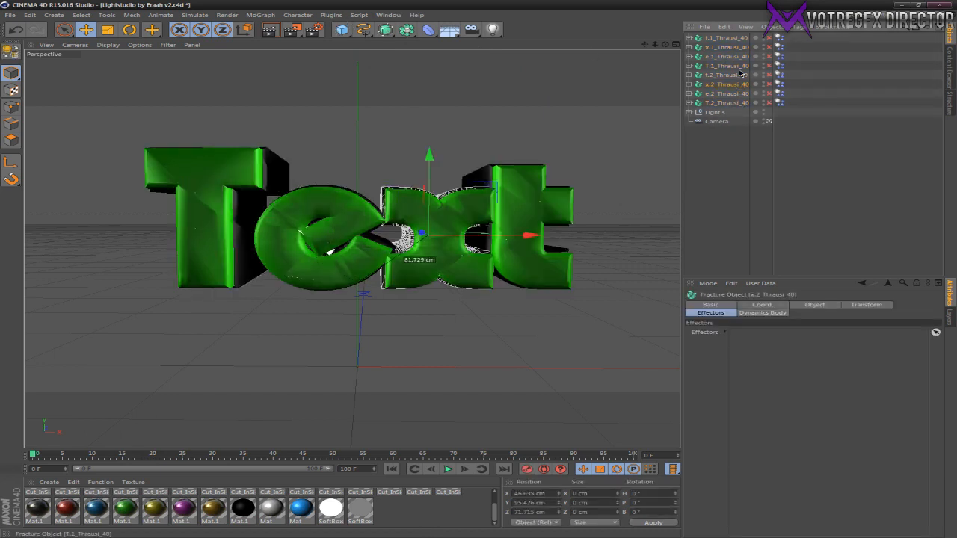
pyautogui.click(725, 37)
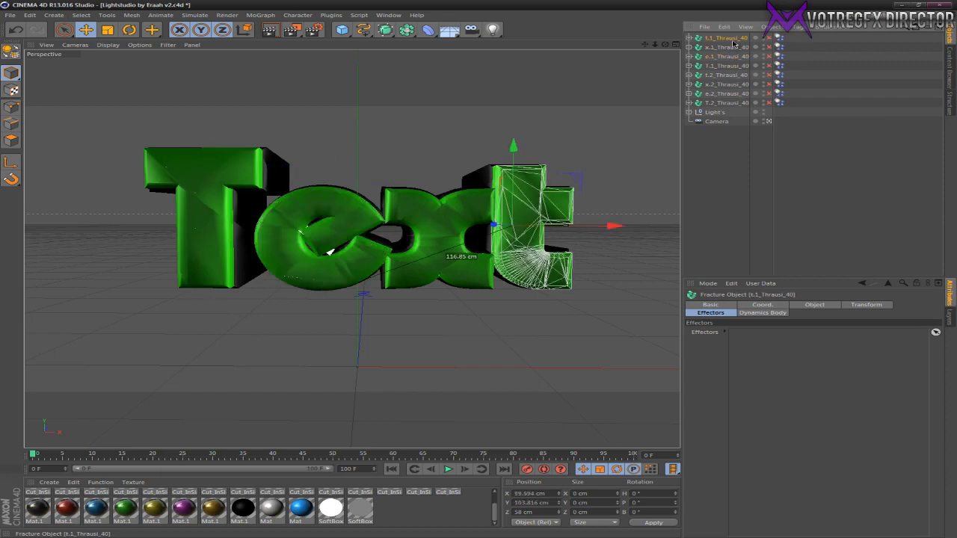
pyautogui.click(726, 47)
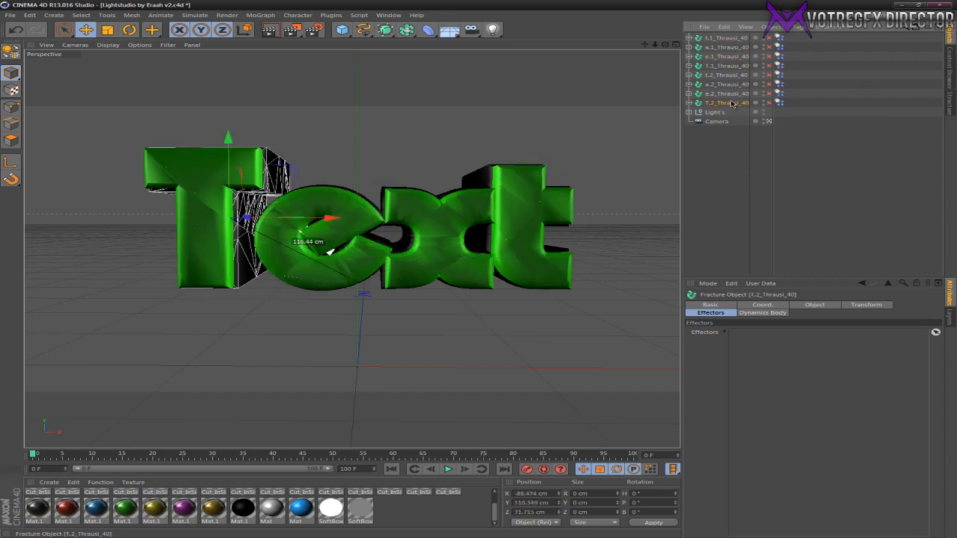
pyautogui.moveTo(721, 108)
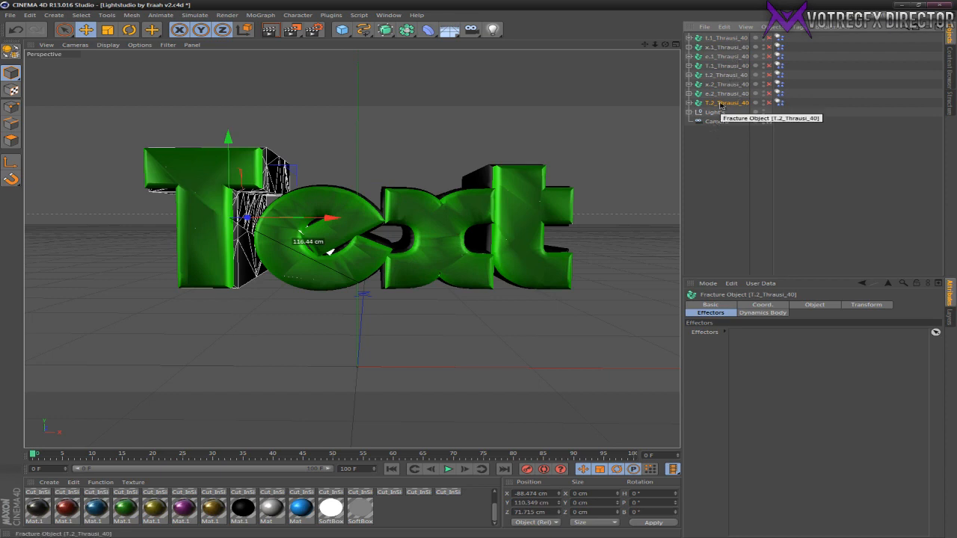
pyautogui.moveTo(724, 38)
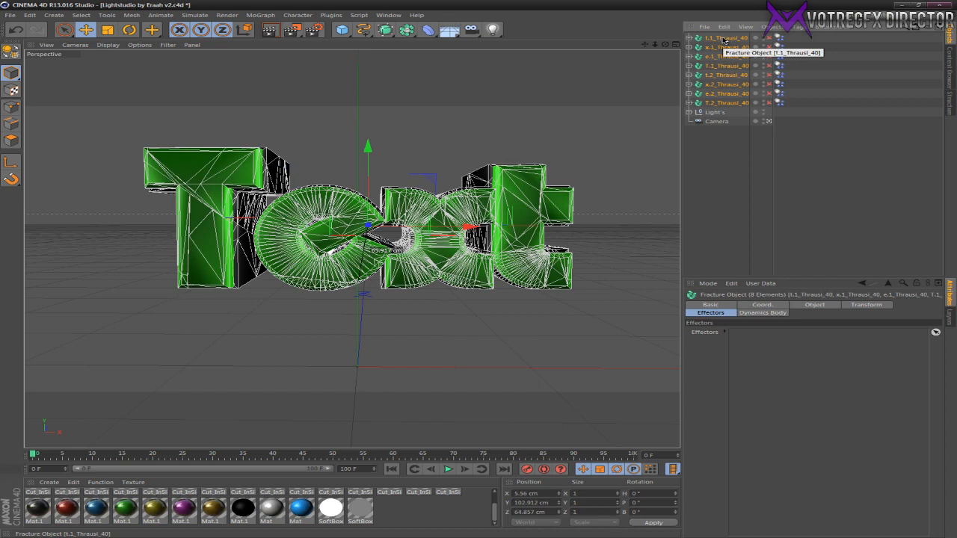
pyautogui.click(407, 30)
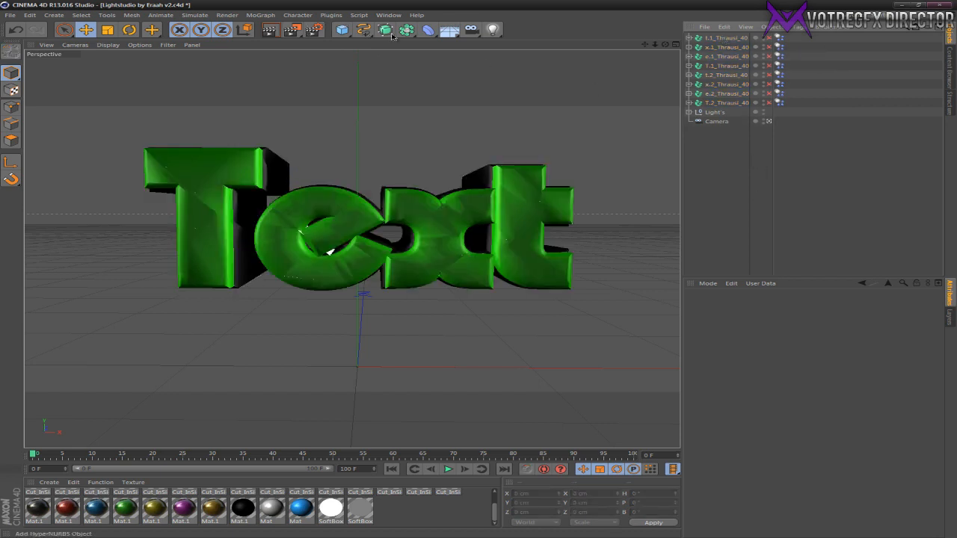
# Add an Extrude NURBS and gather all the letter fracture objects beneath it
pyautogui.click(386, 30)
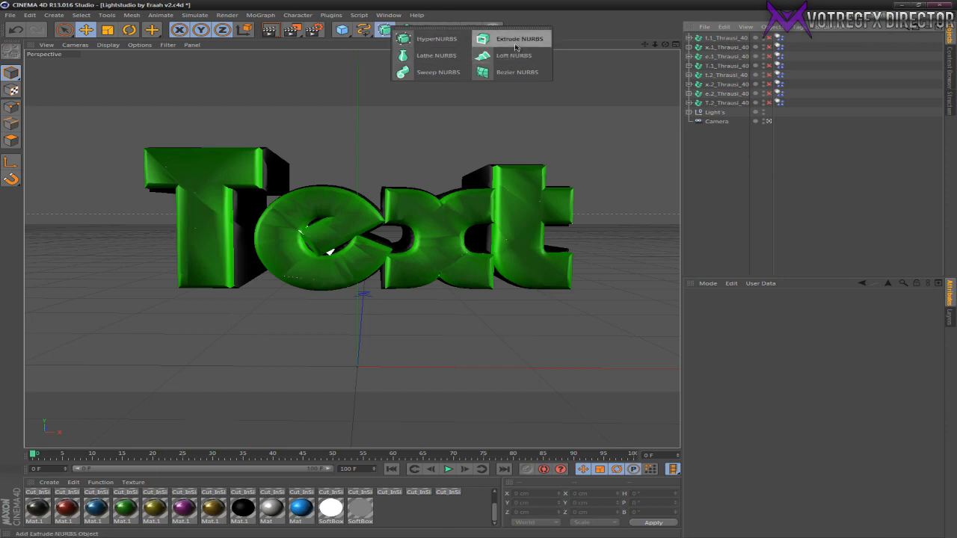
pyautogui.click(521, 39)
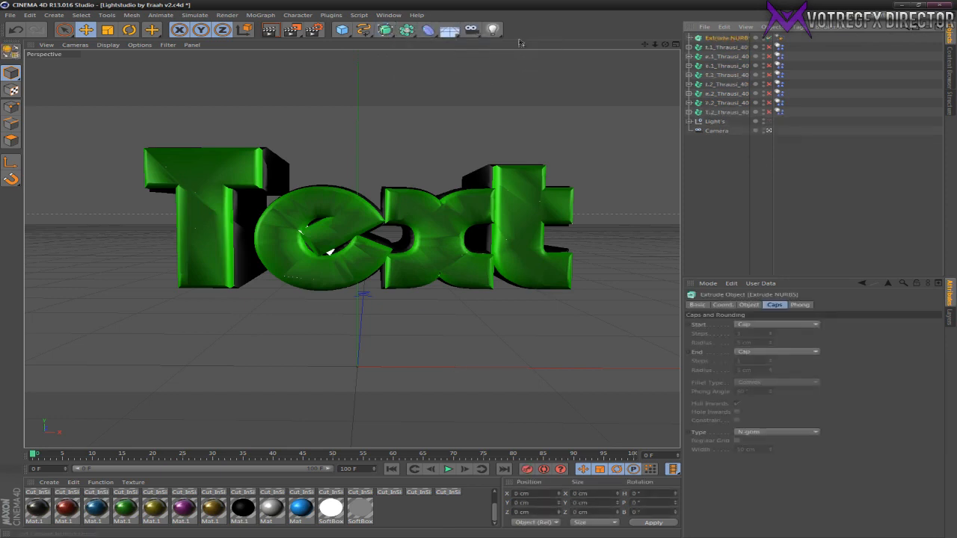
pyautogui.click(725, 47)
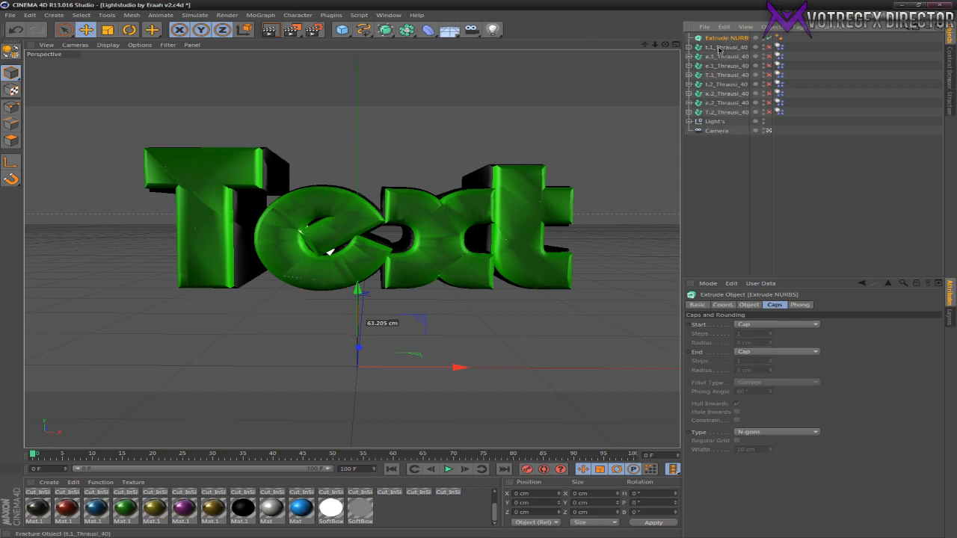
pyautogui.click(725, 113)
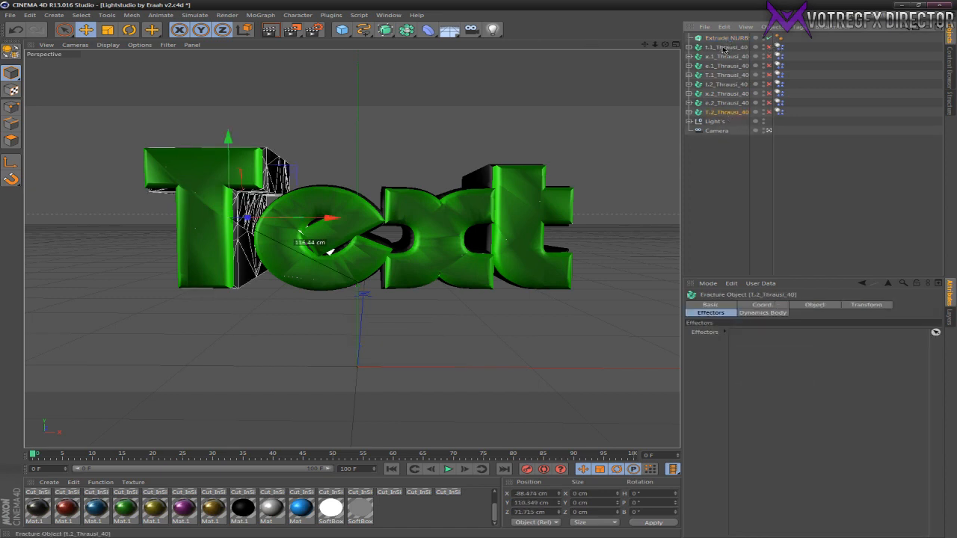
pyautogui.moveTo(724, 51)
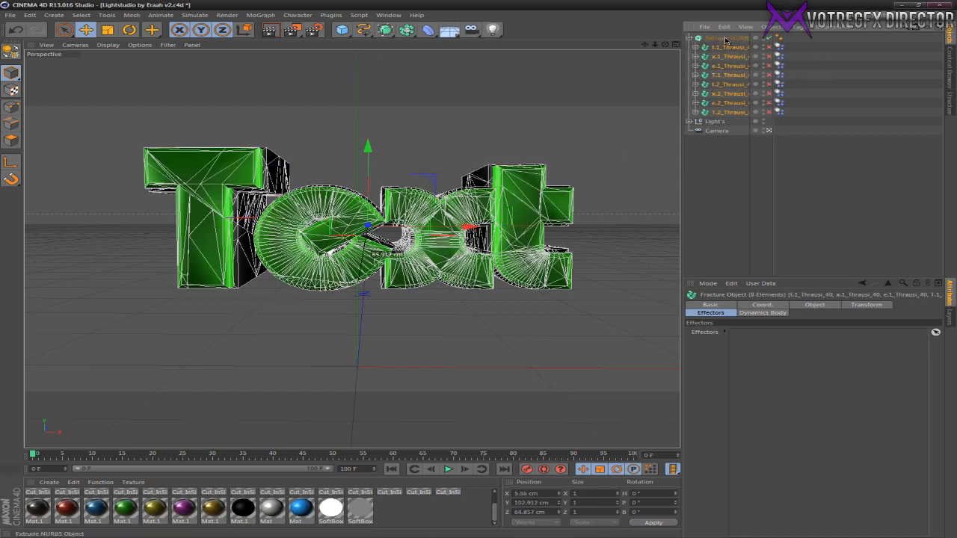
pyautogui.click(727, 38)
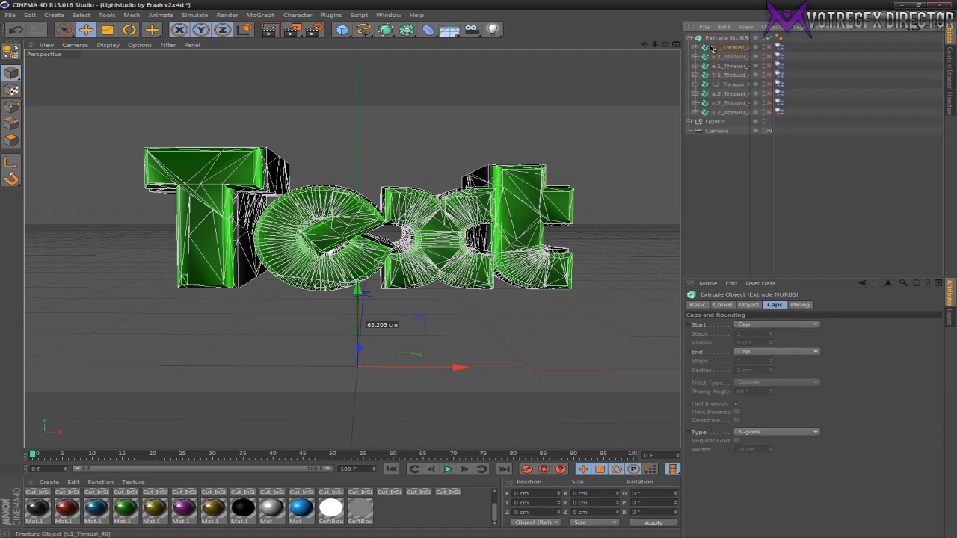
pyautogui.click(260, 15)
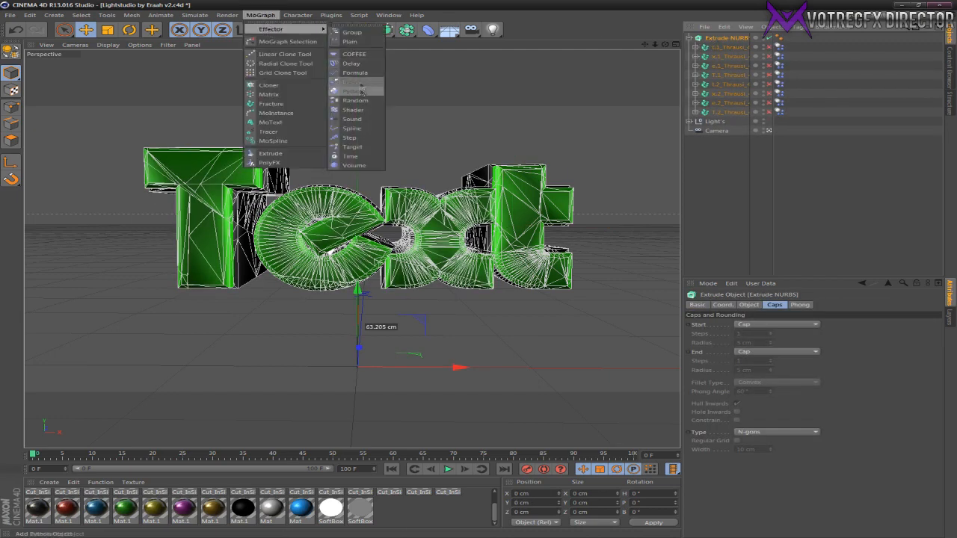
# Add a MoGraph Random effector with Deformer Deformation set to Object
pyautogui.click(356, 100)
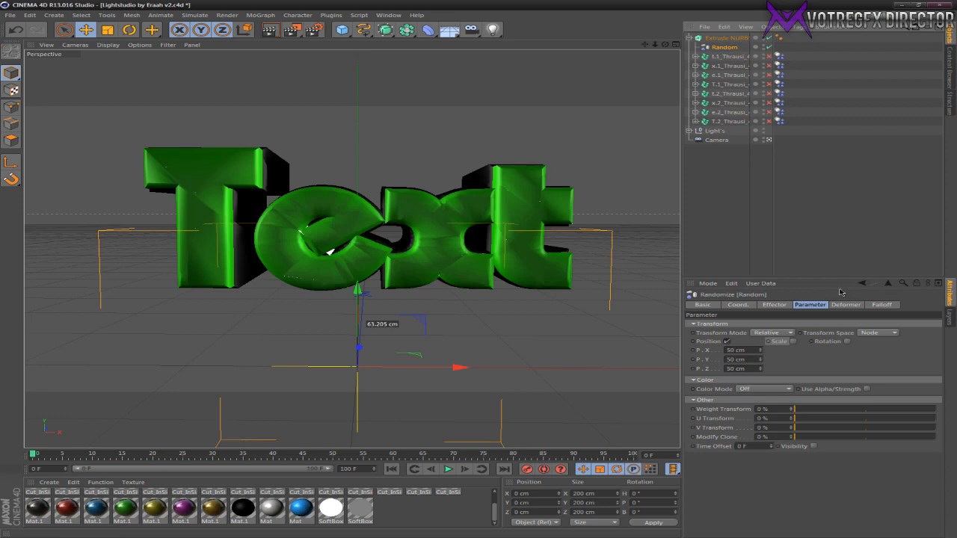
pyautogui.click(846, 305)
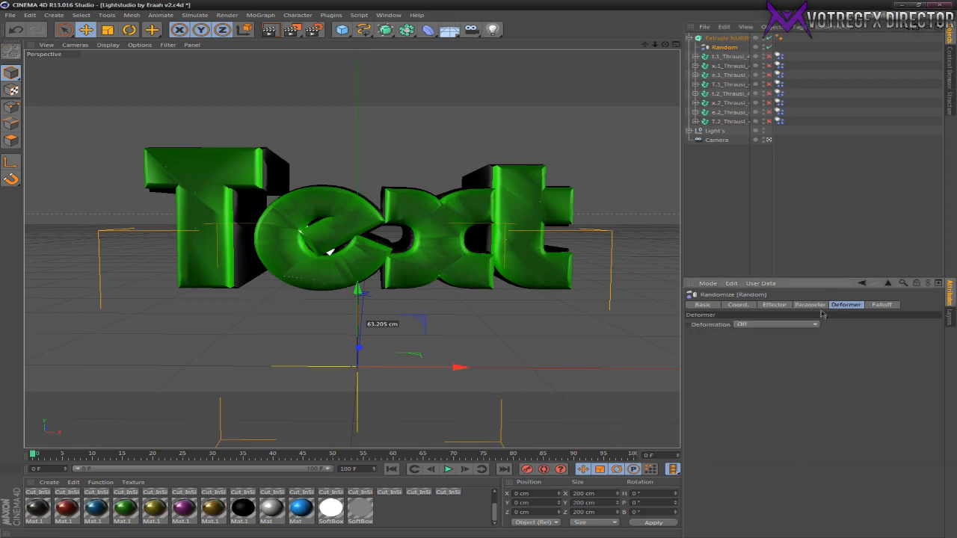
pyautogui.click(702, 305)
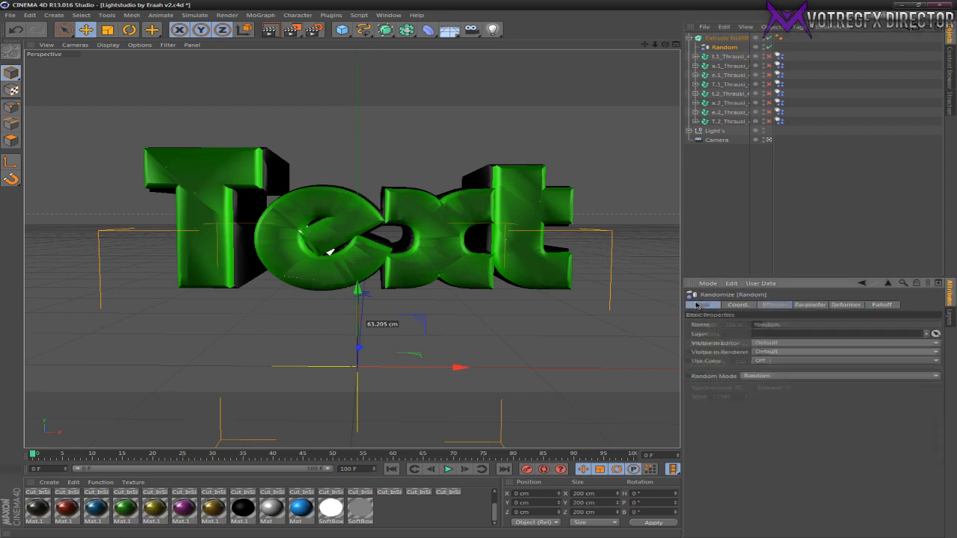
pyautogui.click(846, 305)
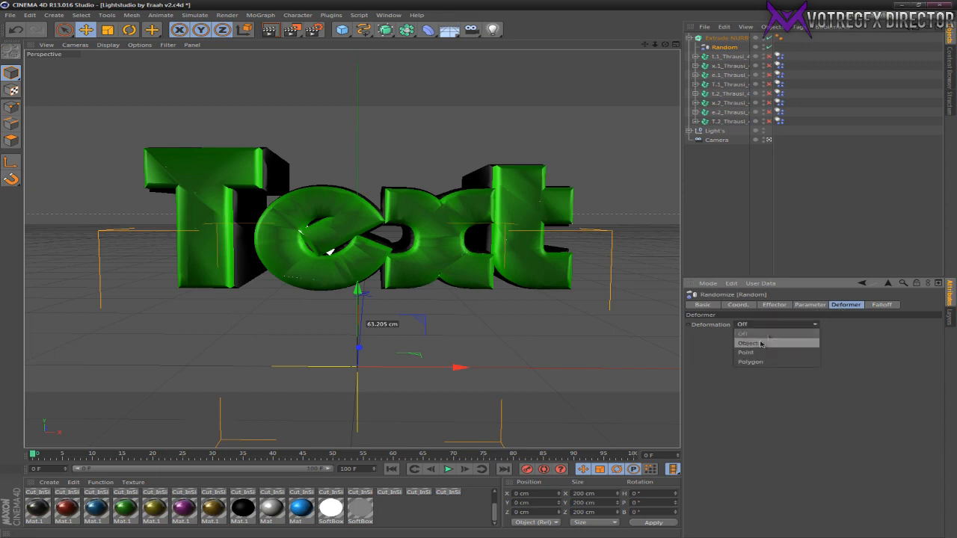
pyautogui.click(747, 342)
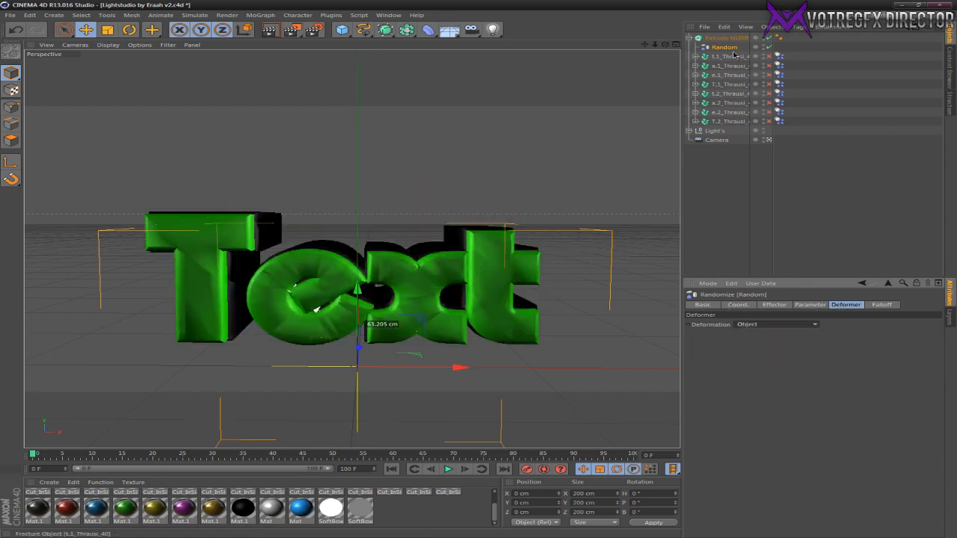
pyautogui.click(730, 121)
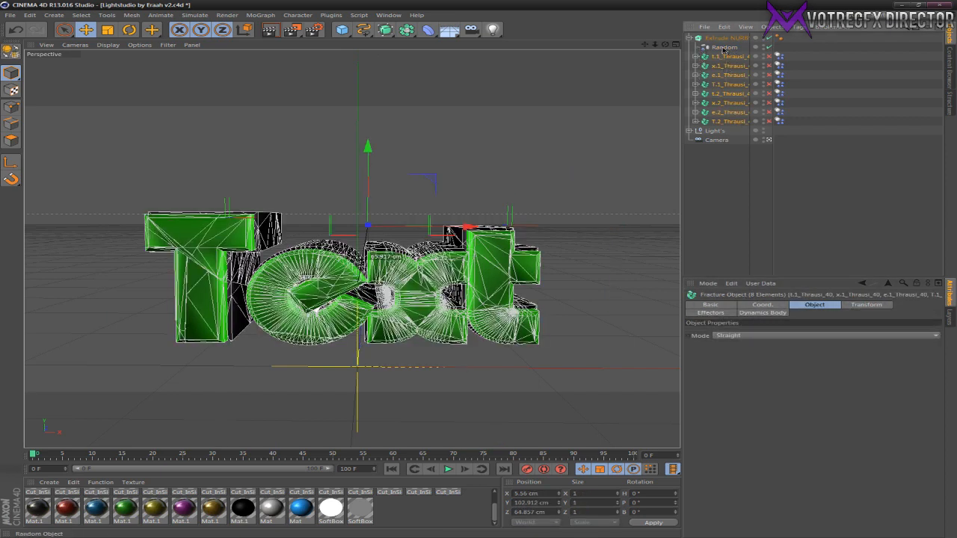
pyautogui.click(724, 46)
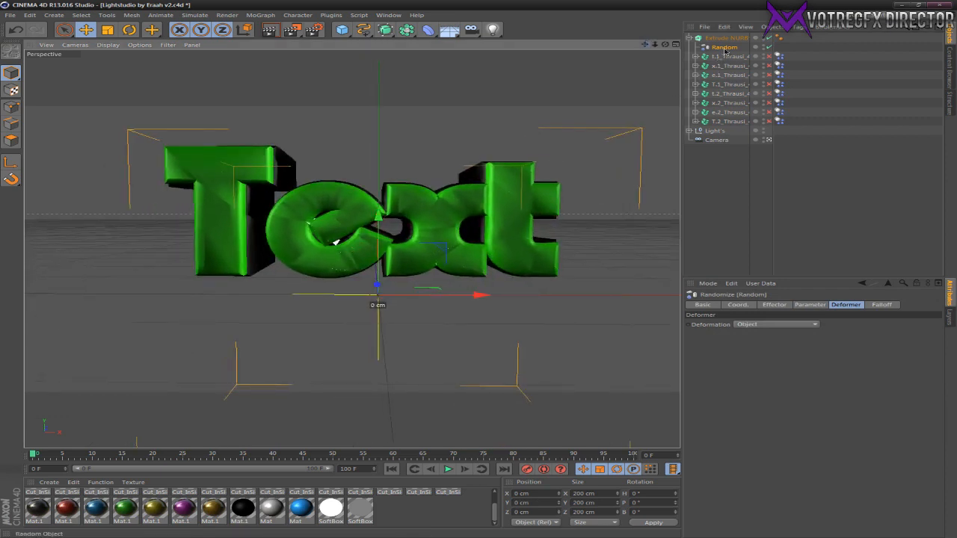
# Enable Scale in the Random effector's Parameter tab and edit its small scale values
pyautogui.click(811, 305)
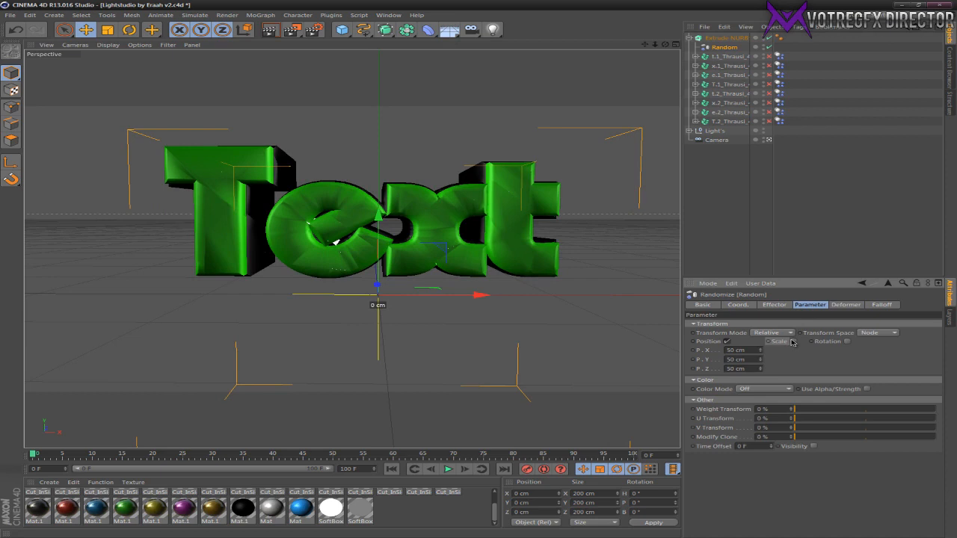
pyautogui.click(768, 340)
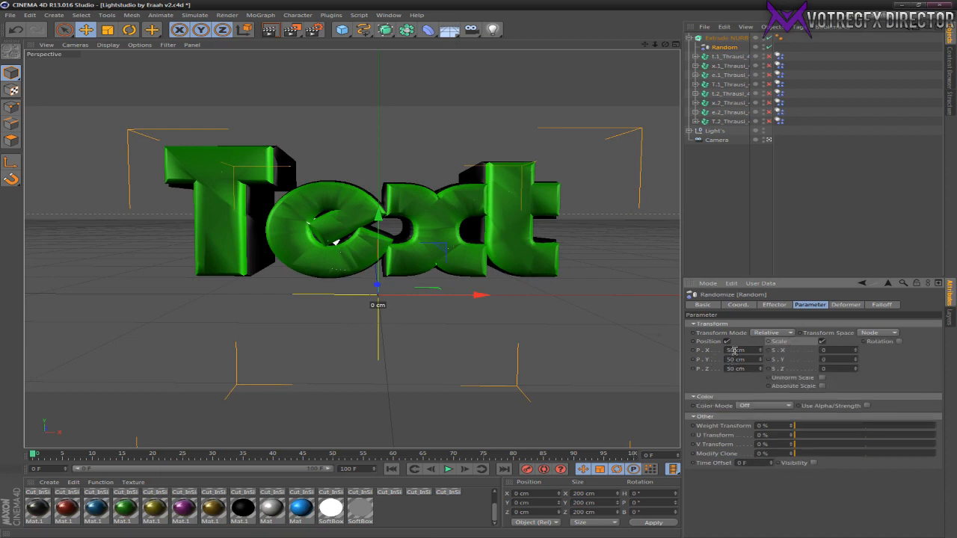
pyautogui.tripleClick(736, 349)
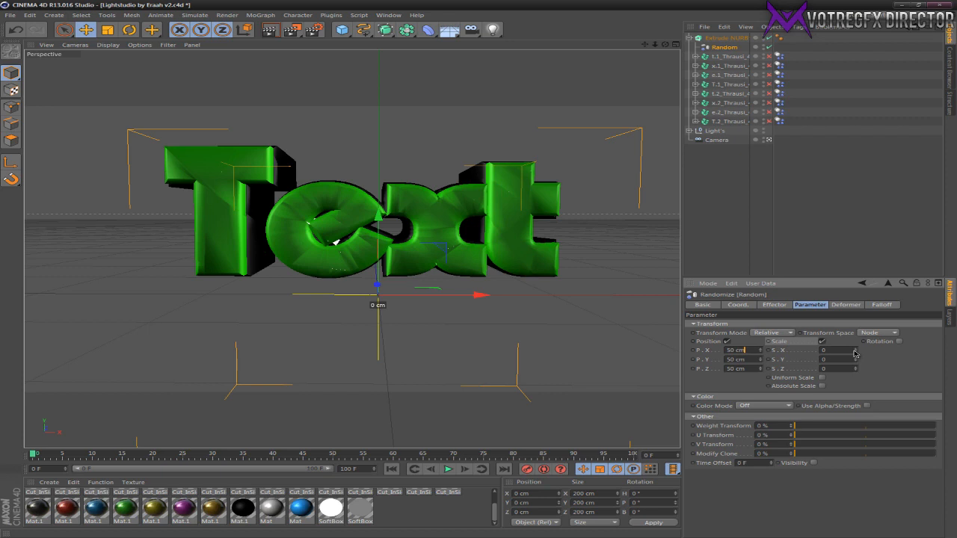
pyautogui.moveTo(865, 371)
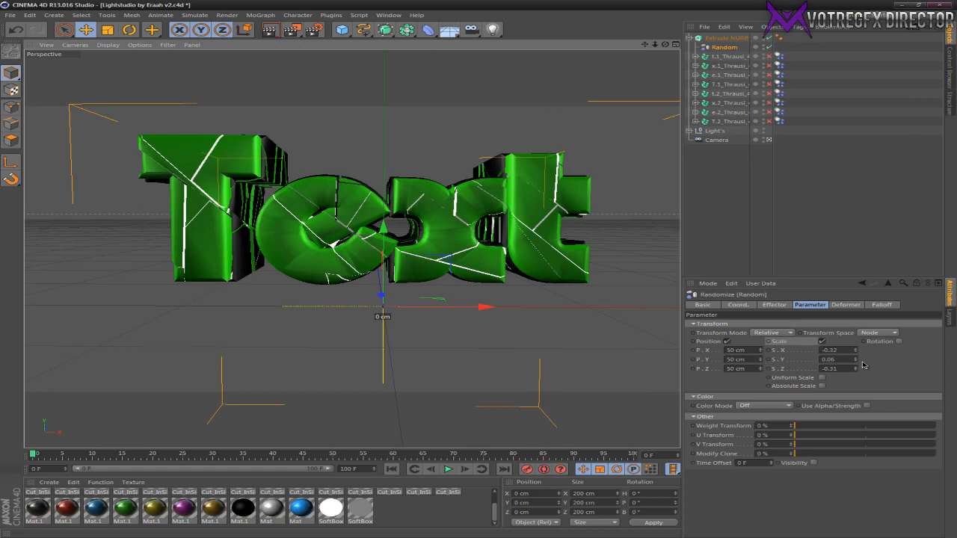
pyautogui.moveTo(845, 320)
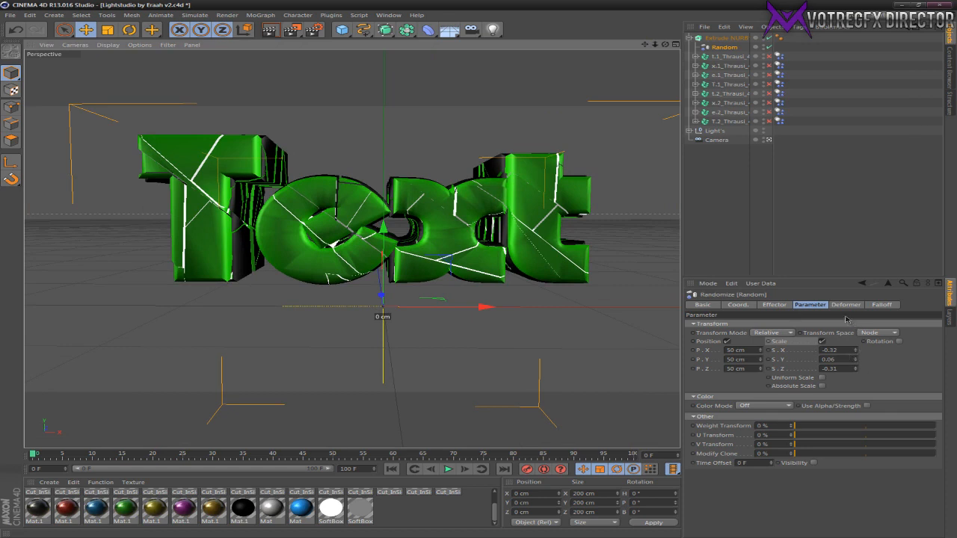
pyautogui.moveTo(825, 404)
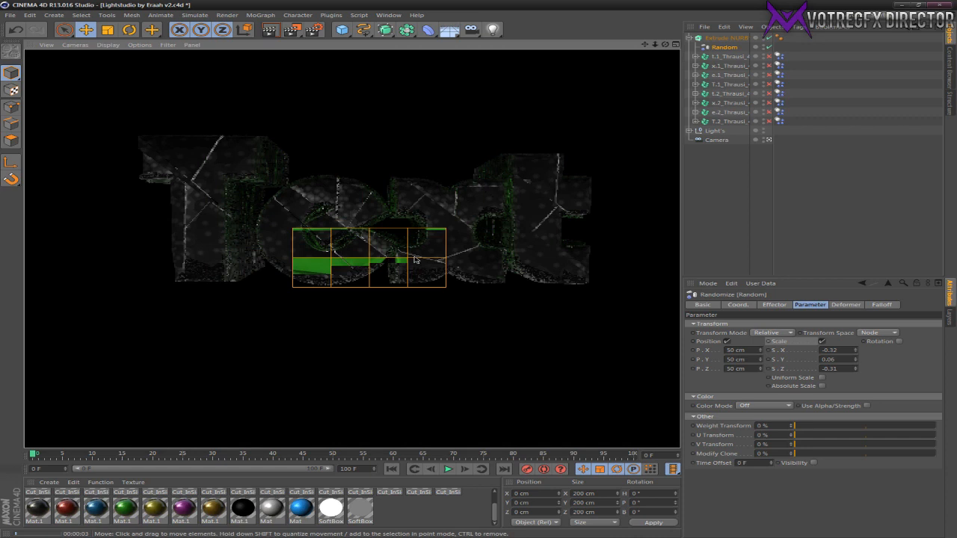
# Render a region over the cracked green text, then start a full render of the view
pyautogui.moveTo(415, 261); pyautogui.dragTo(366, 221)
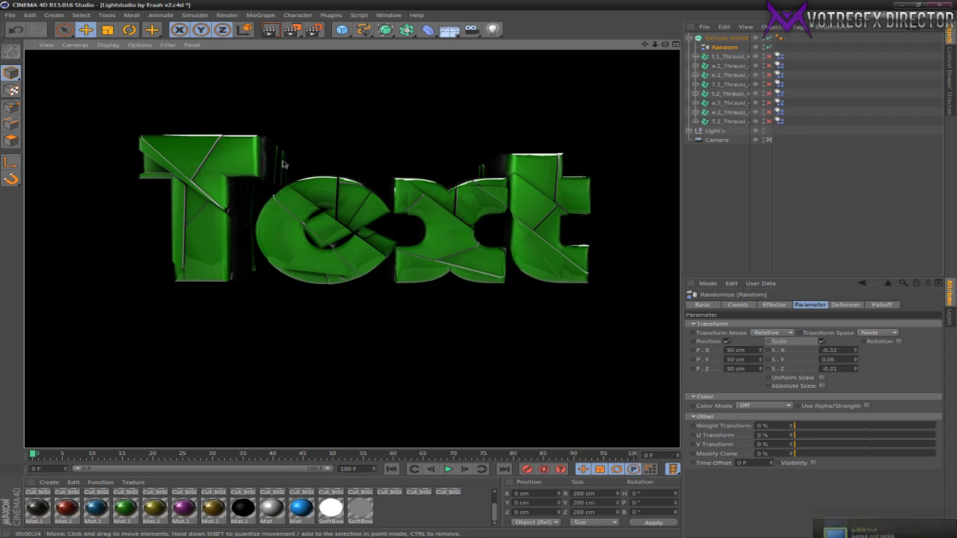
pyautogui.moveTo(275, 169)
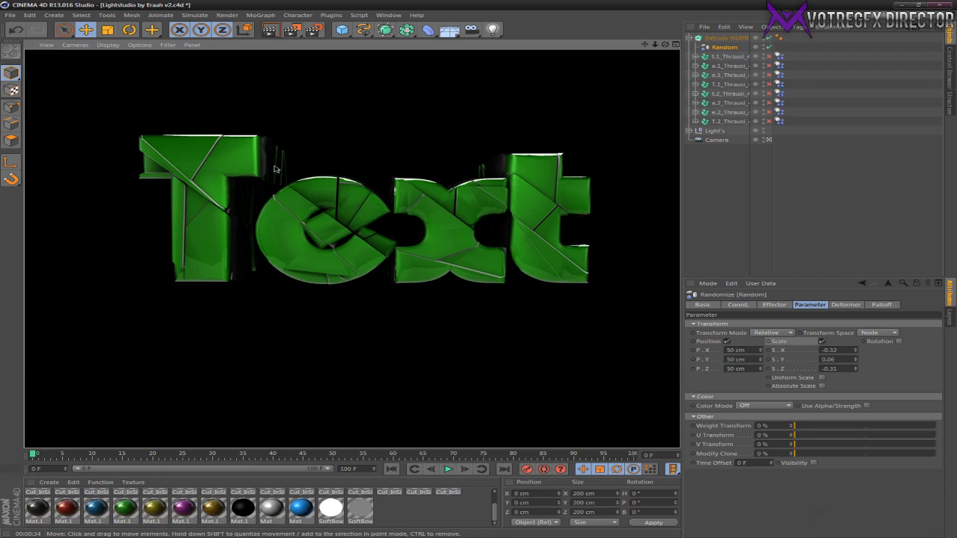
pyautogui.moveTo(285, 163)
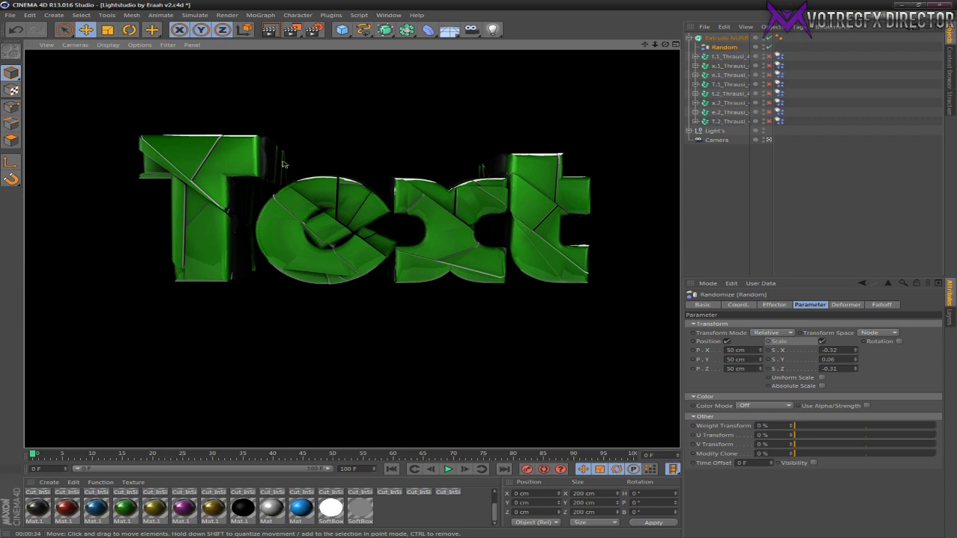
pyautogui.moveTo(230, 171)
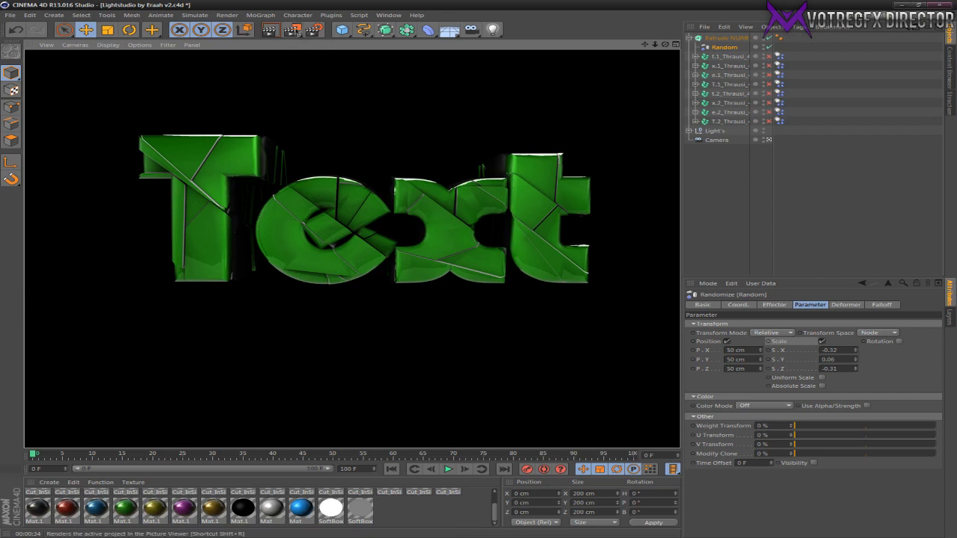
pyautogui.click(293, 29)
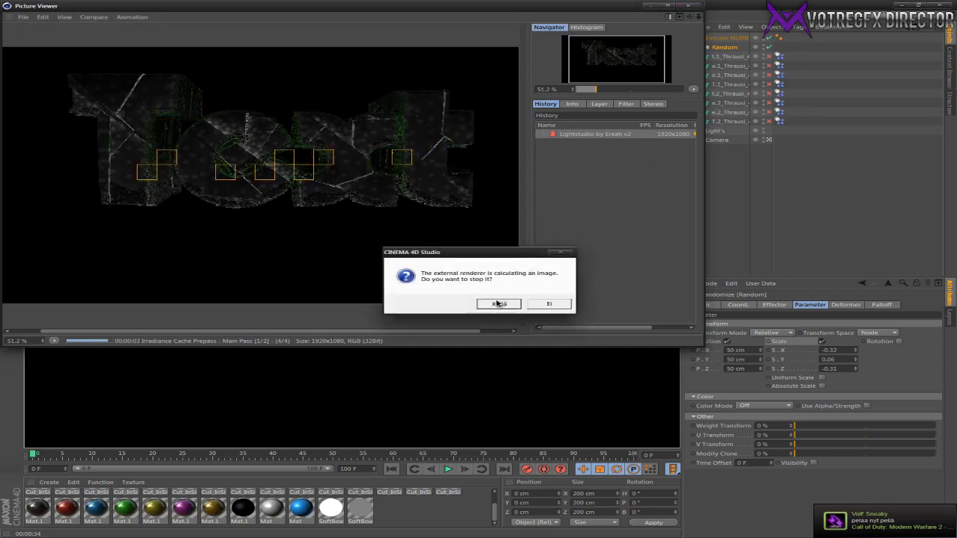
# Confirm Yes to stop the external renderer and return to the scene
pyautogui.click(499, 303)
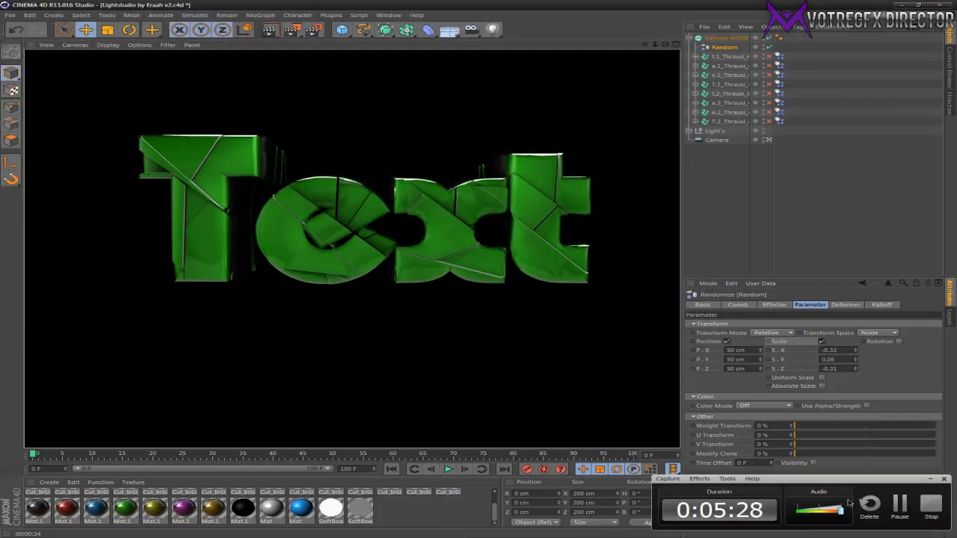